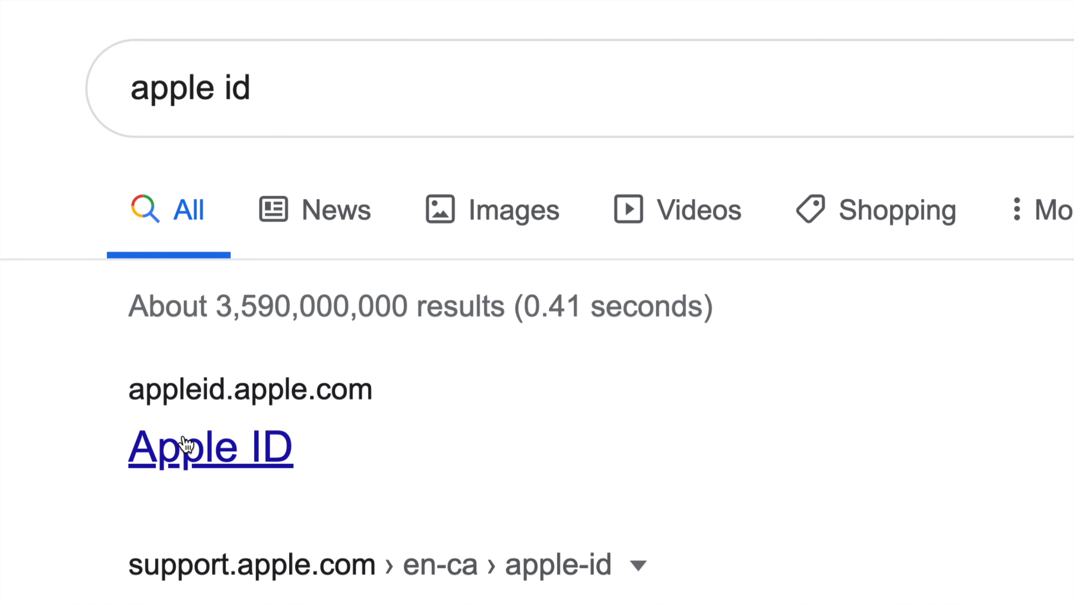
{"action": "mouse_move", "coordinate": [269, 416]}
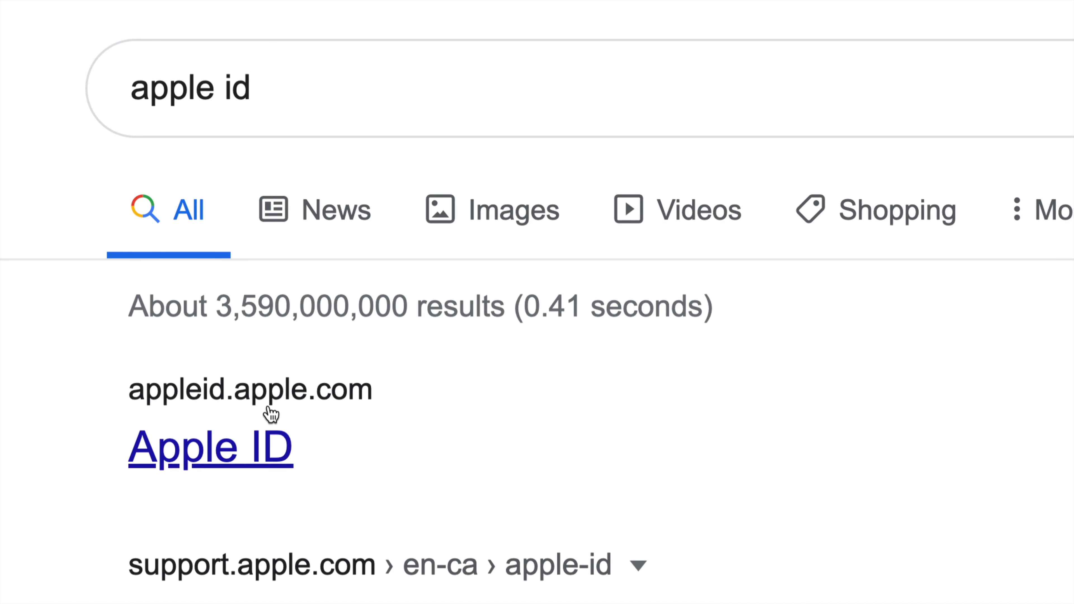
{"action": "mouse_move", "coordinate": [193, 407]}
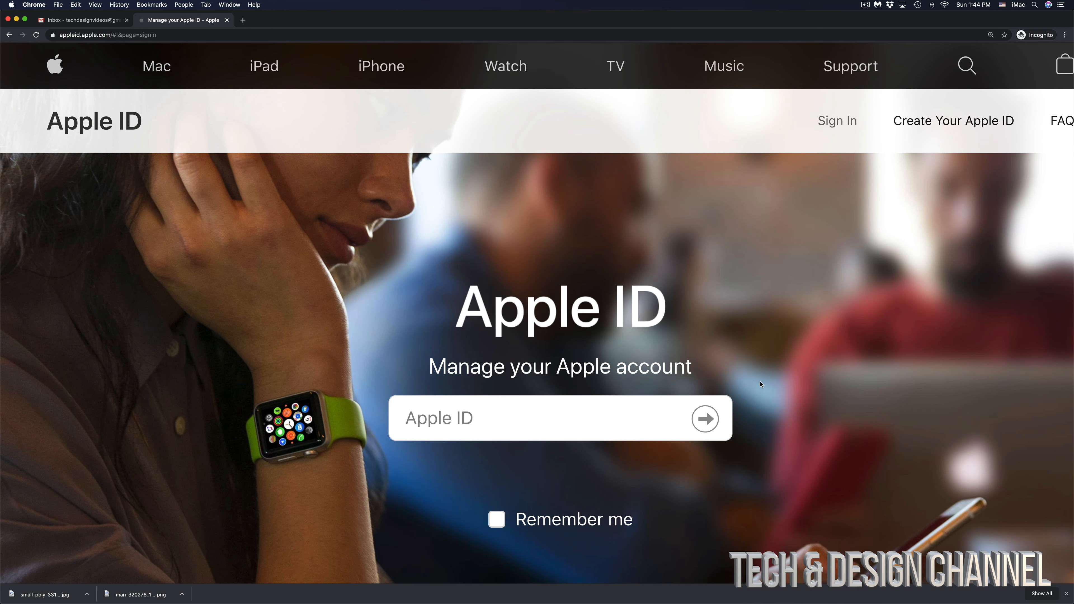
{"action": "mouse_move", "coordinate": [971, 207]}
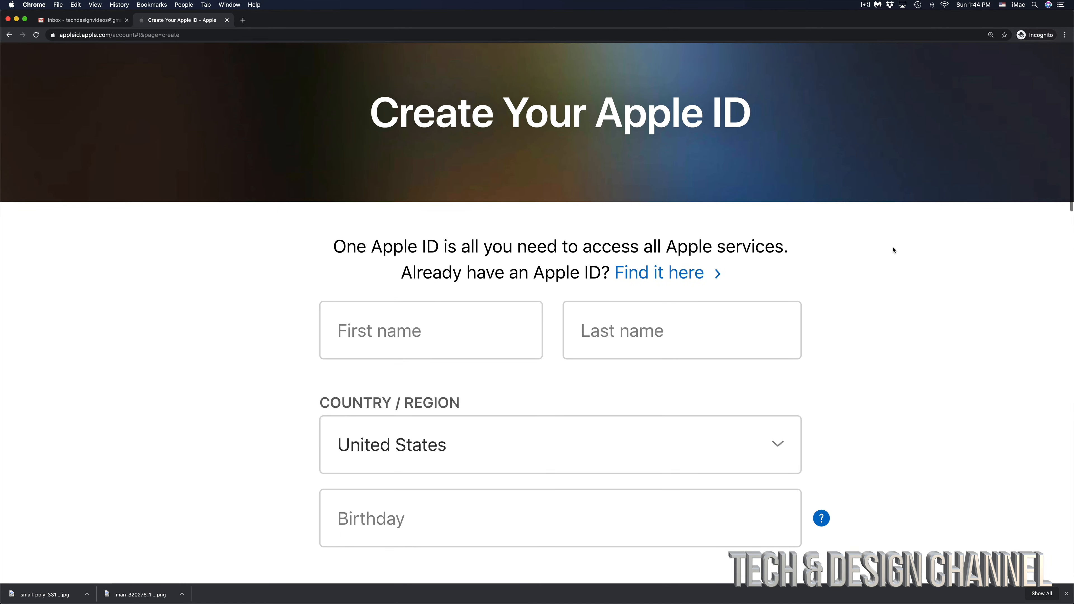
- Keep United States as the region and begin entering the new Apple ID email address
{"action": "scroll", "scroll_direction": "down", "scroll_amount": 3}
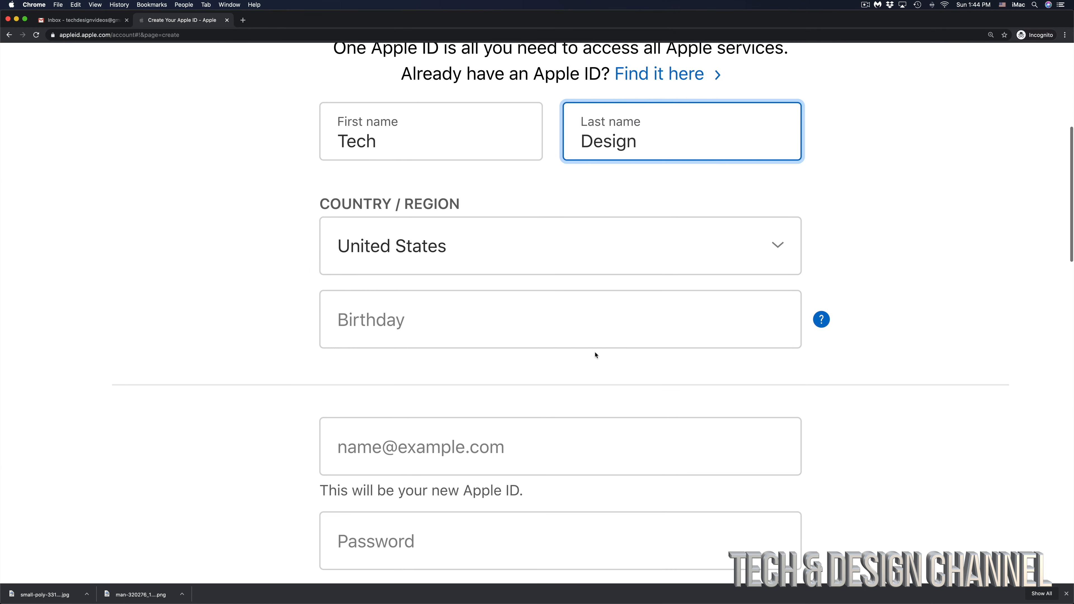
{"action": "left_click", "coordinate": [559, 254]}
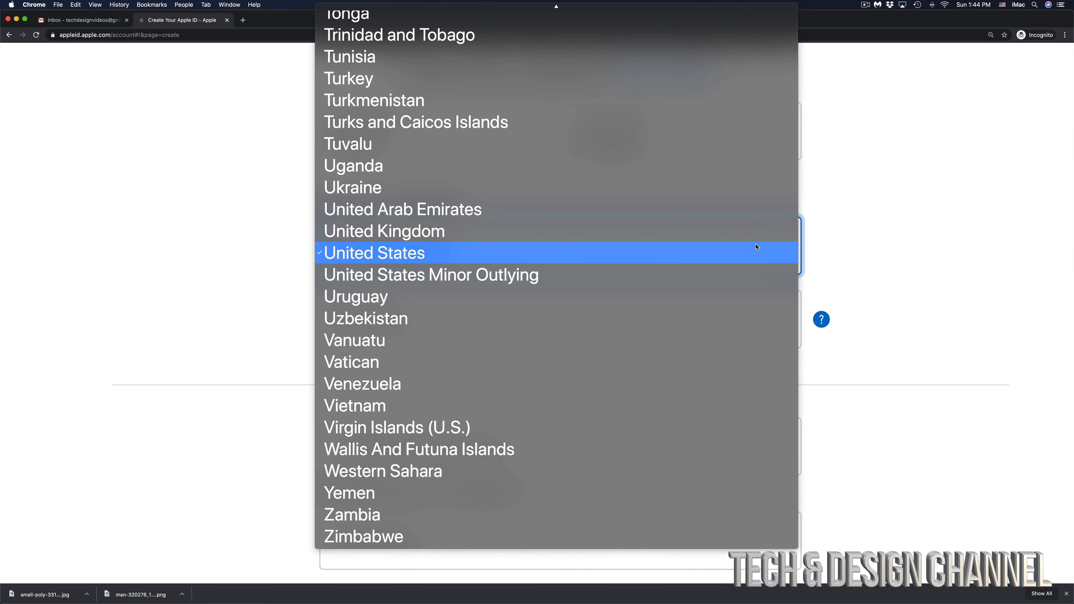
{"action": "left_click", "coordinate": [375, 253]}
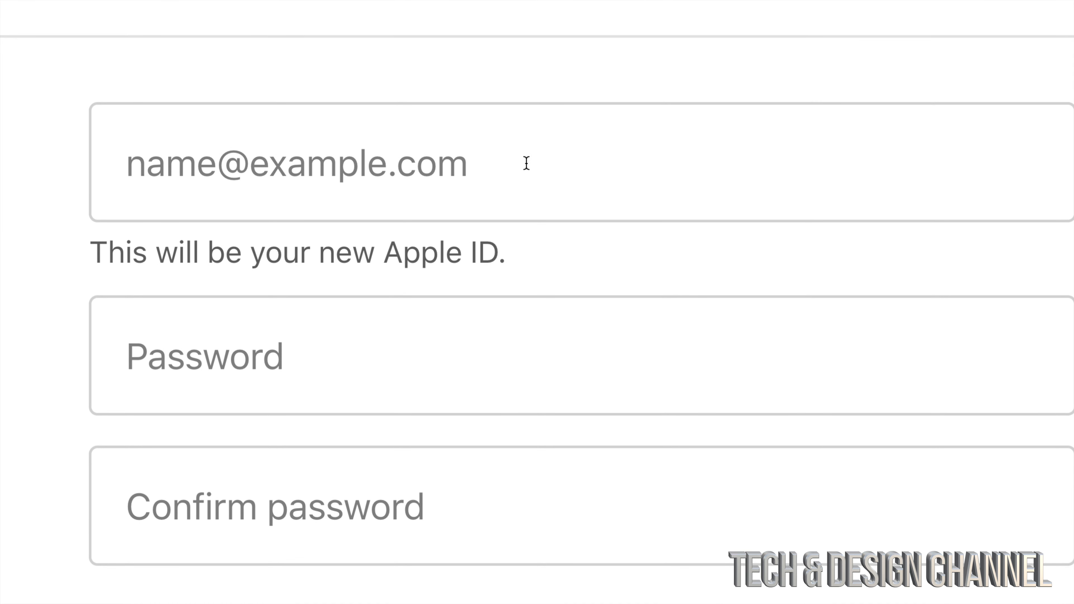
{"action": "left_click", "coordinate": [224, 355]}
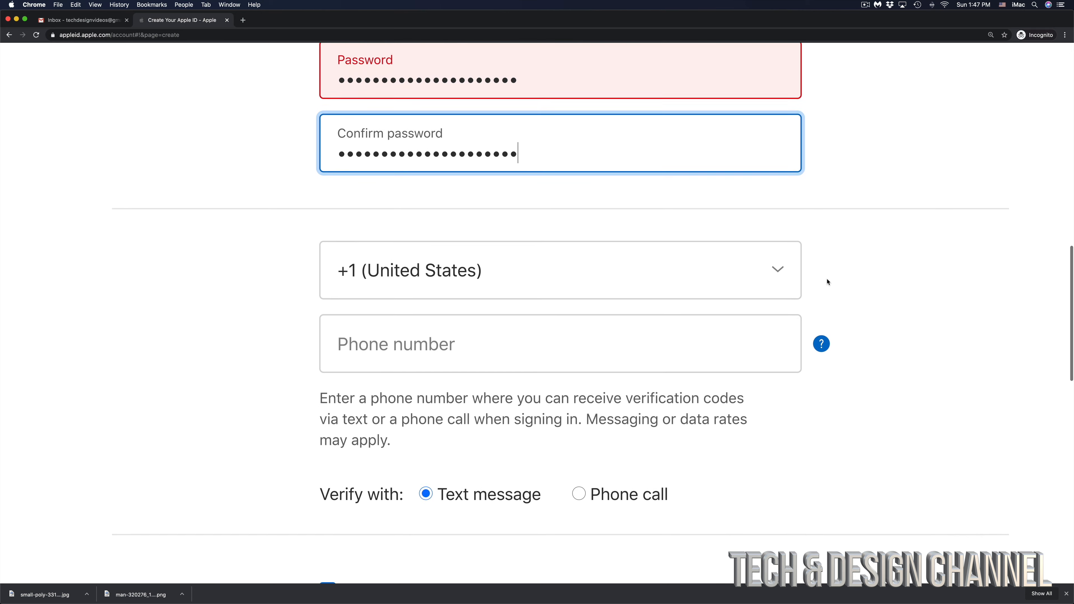
{"action": "scroll", "scroll_direction": "down", "scroll_amount": 3}
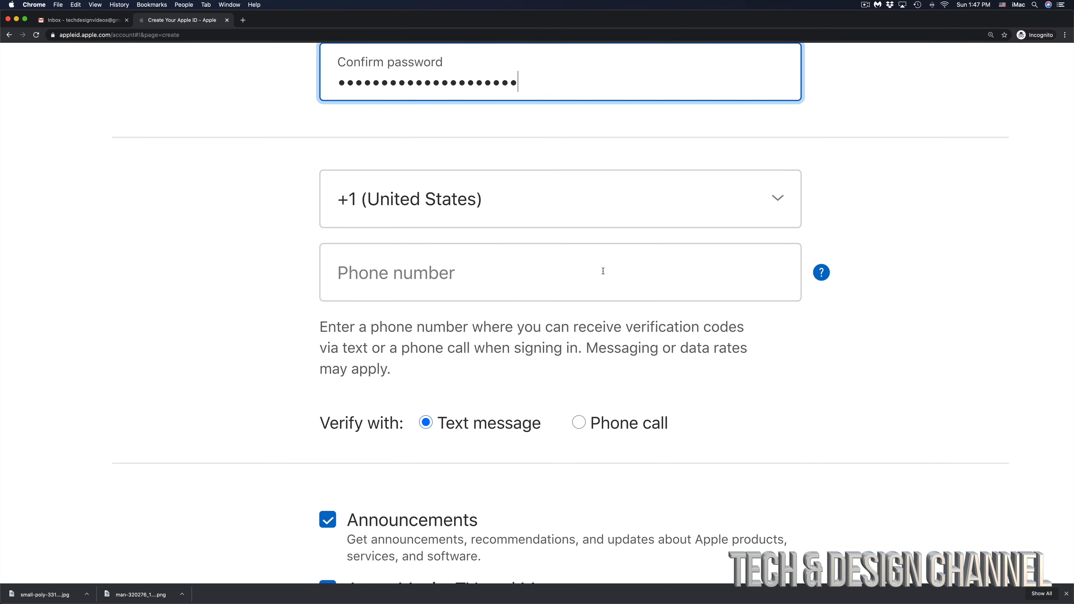
{"action": "scroll", "scroll_direction": "down", "scroll_amount": 3}
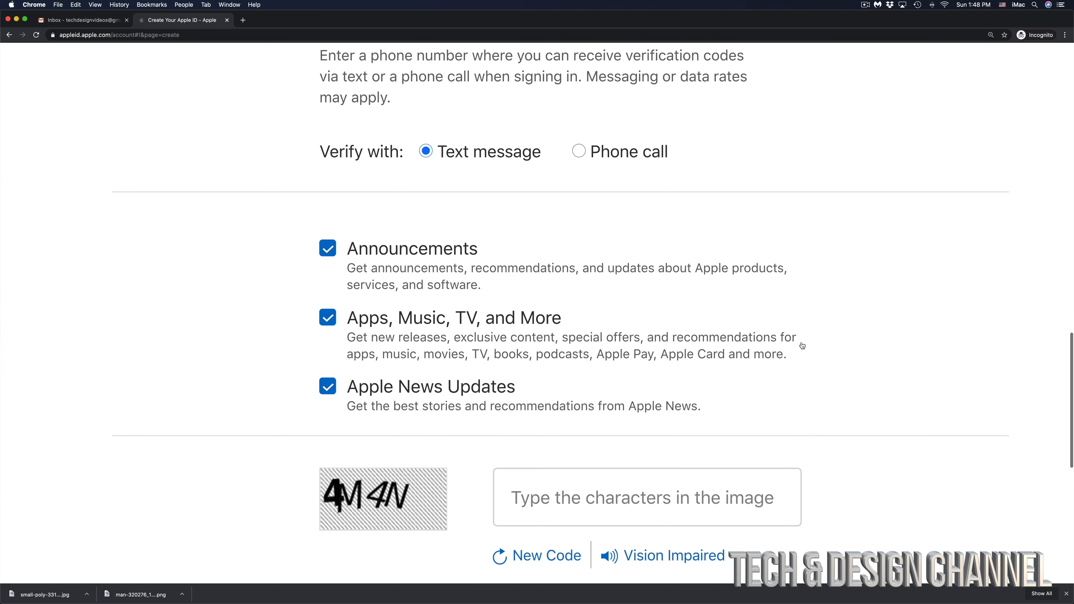
- Answer the image code '4m4n', submit the account details, and go to the Gmail inbox
{"action": "scroll", "scroll_direction": "down", "scroll_amount": 3}
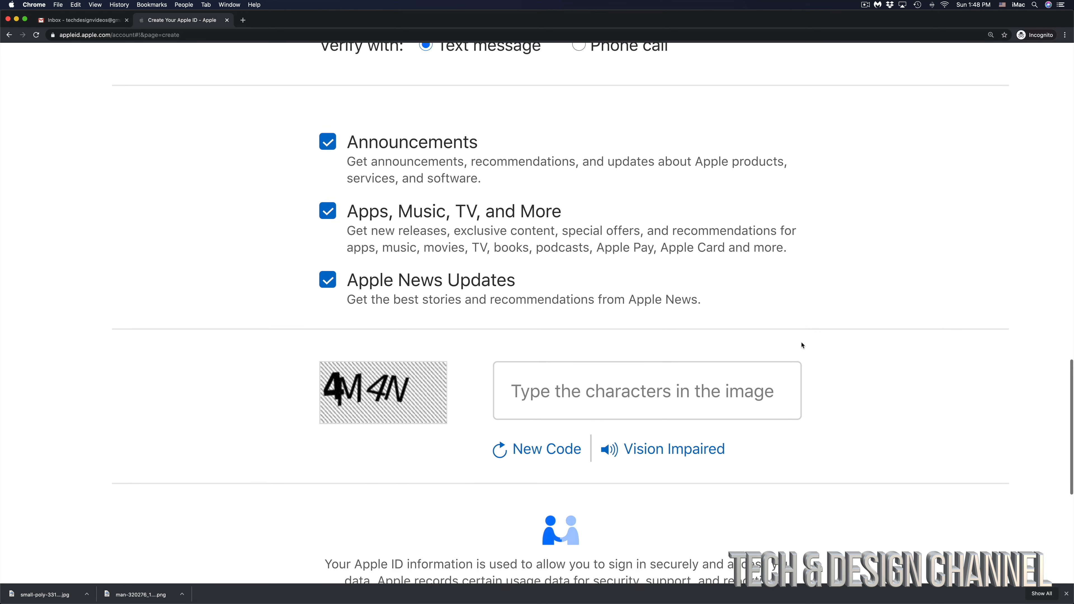
{"action": "scroll", "scroll_direction": "down", "scroll_amount": 3}
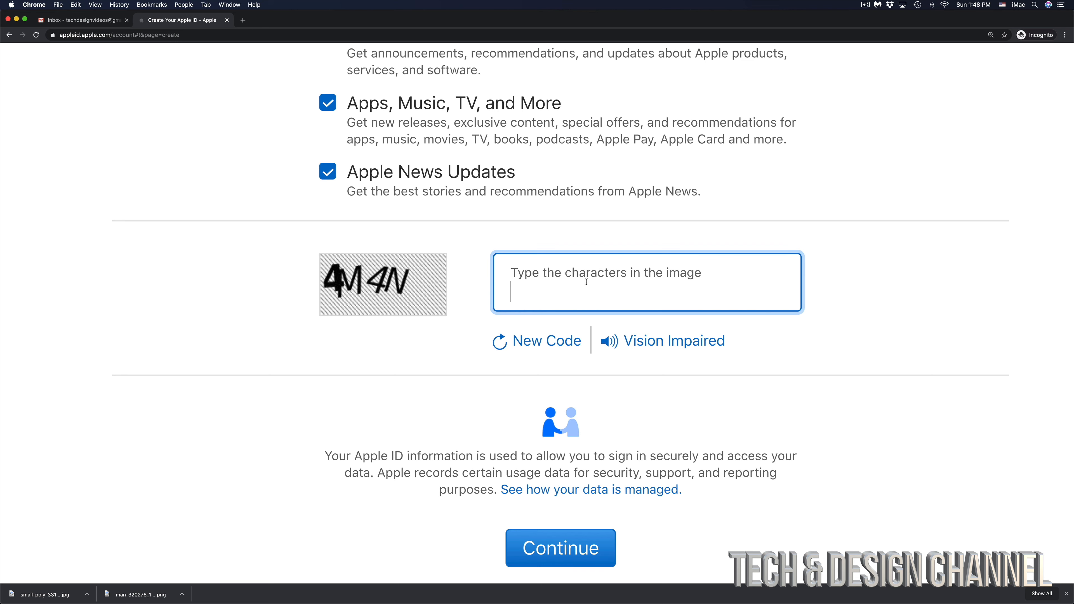
{"action": "type", "text": "4m"}
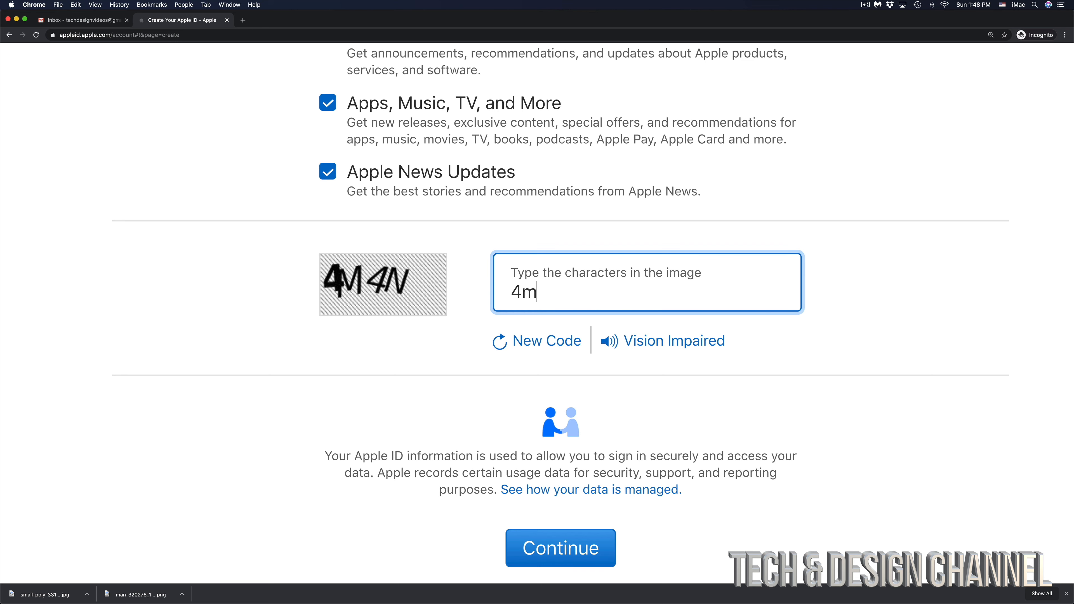
{"action": "type", "text": "4n"}
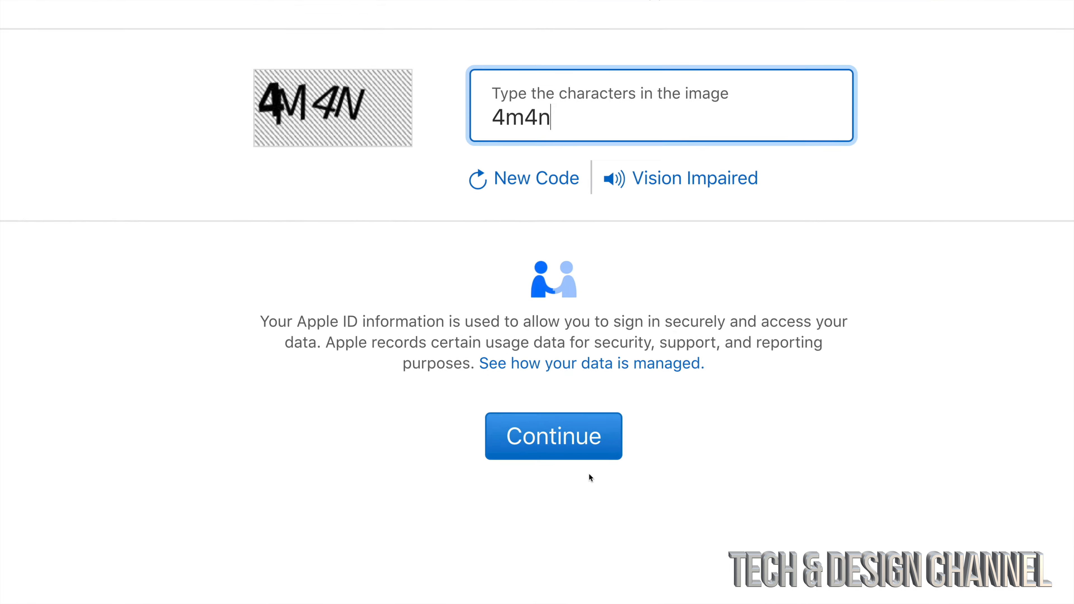
{"action": "left_click", "coordinate": [553, 436]}
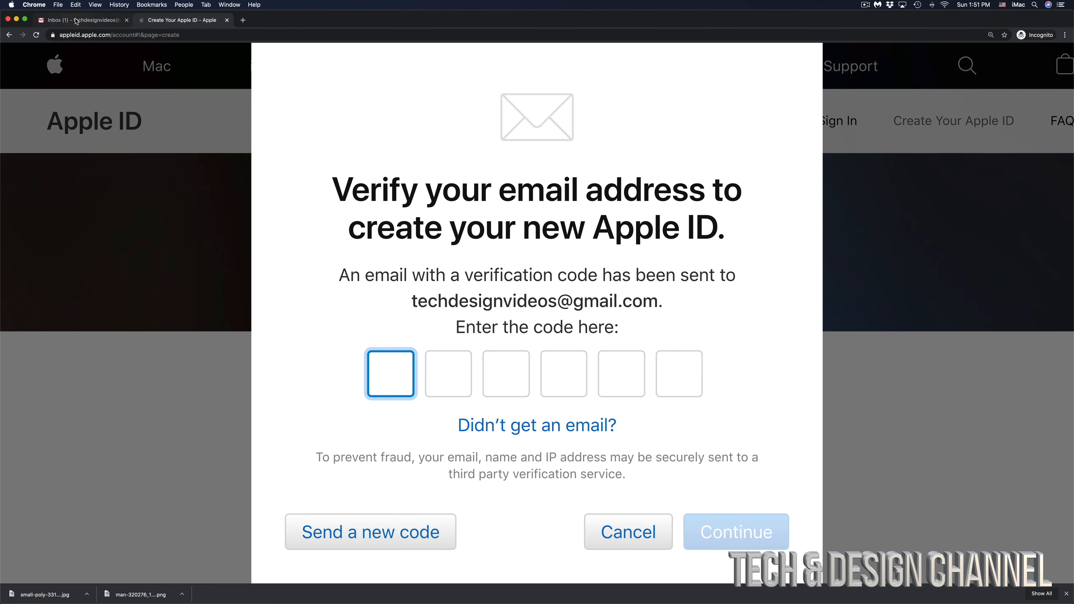
{"action": "left_click", "coordinate": [78, 20]}
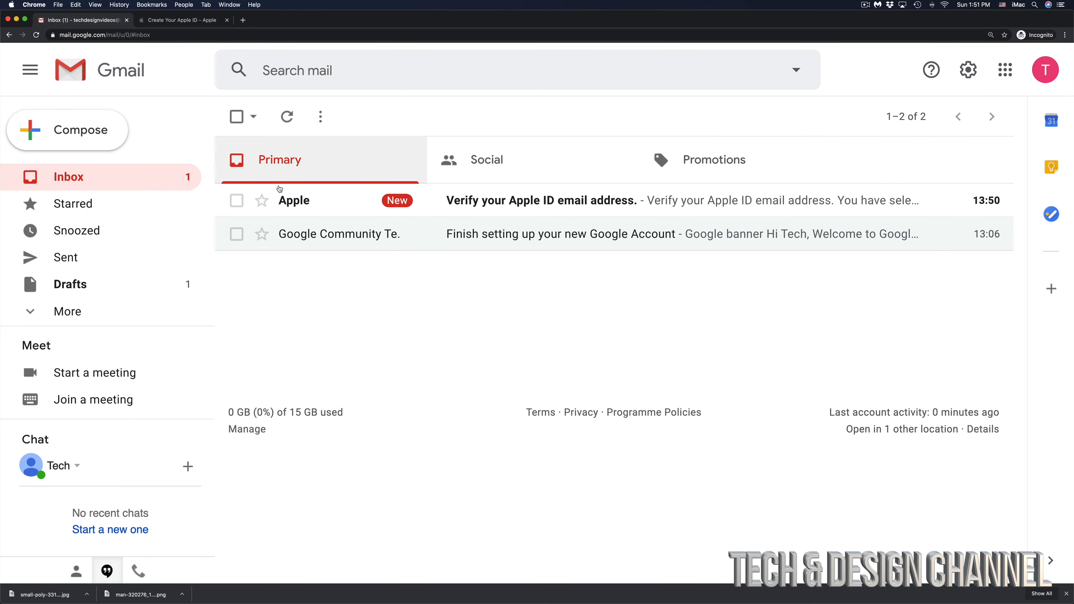
{"action": "mouse_move", "coordinate": [494, 209]}
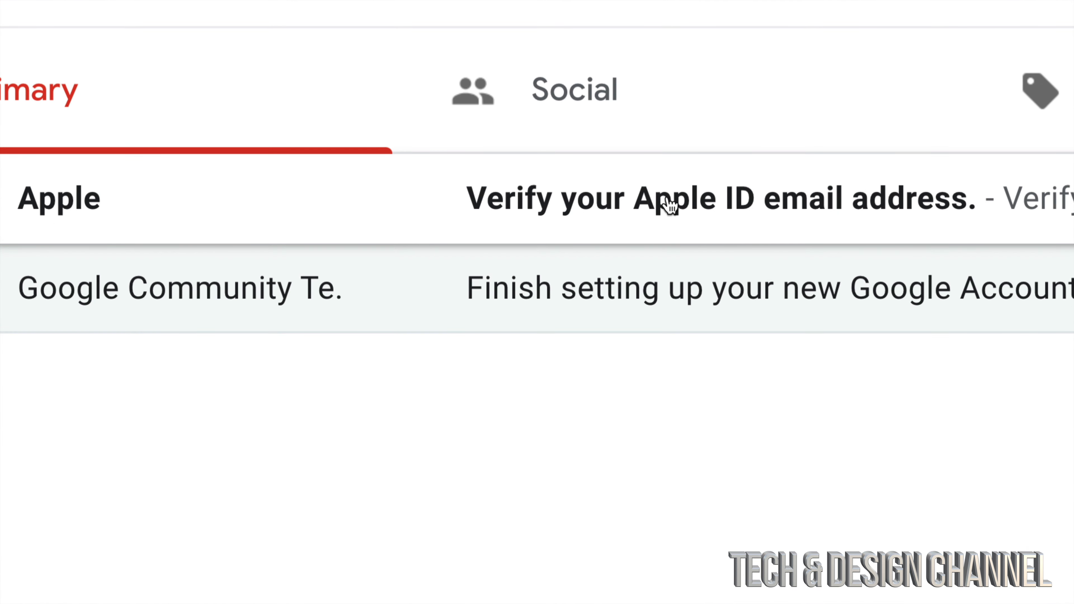
{"action": "left_click", "coordinate": [662, 204]}
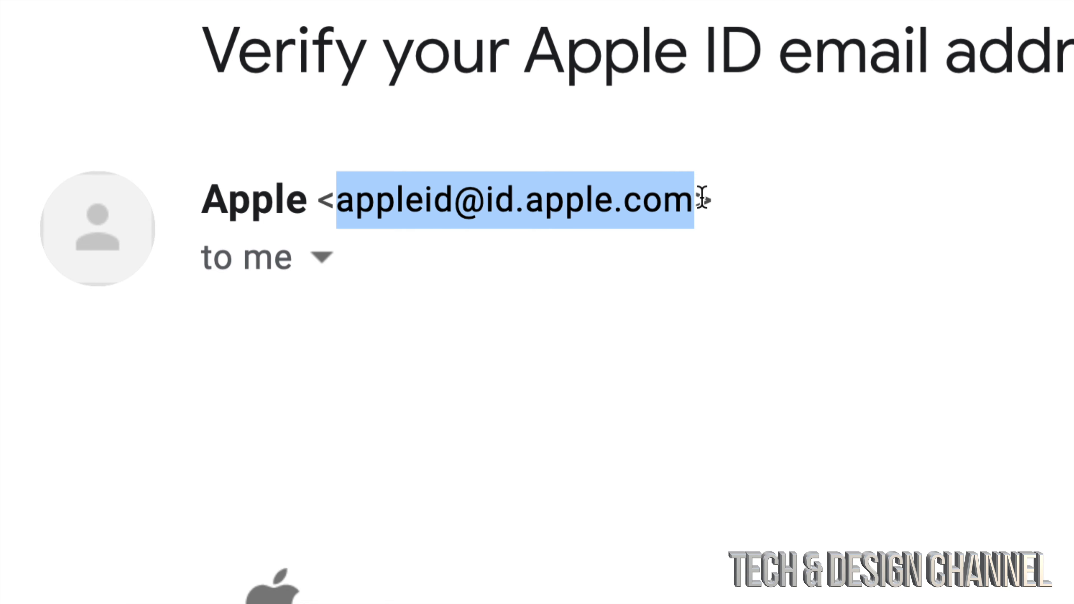
{"action": "mouse_move", "coordinate": [740, 254]}
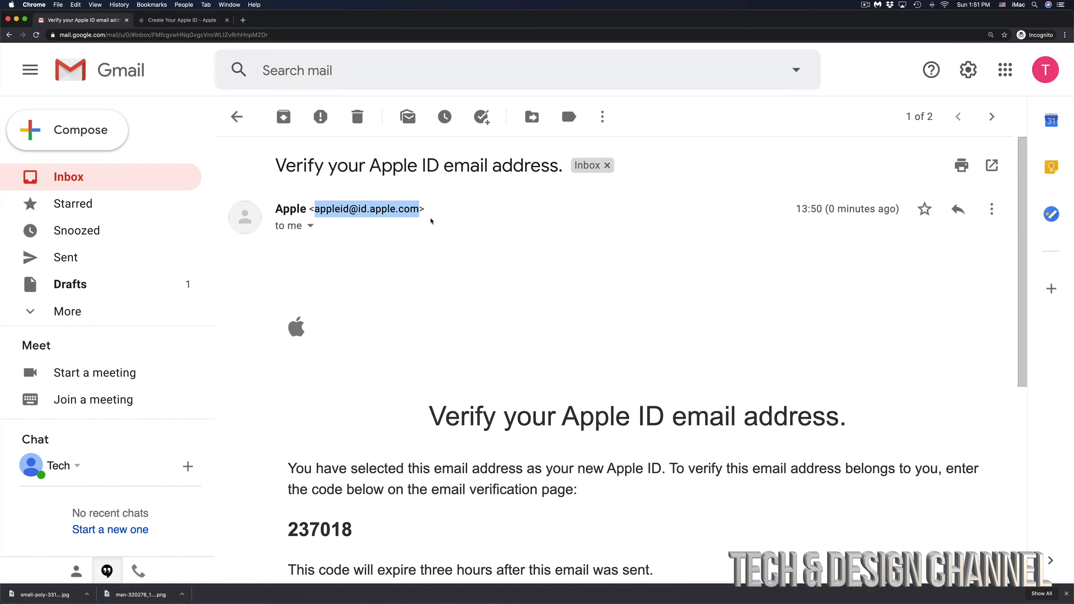
{"action": "mouse_move", "coordinate": [451, 220]}
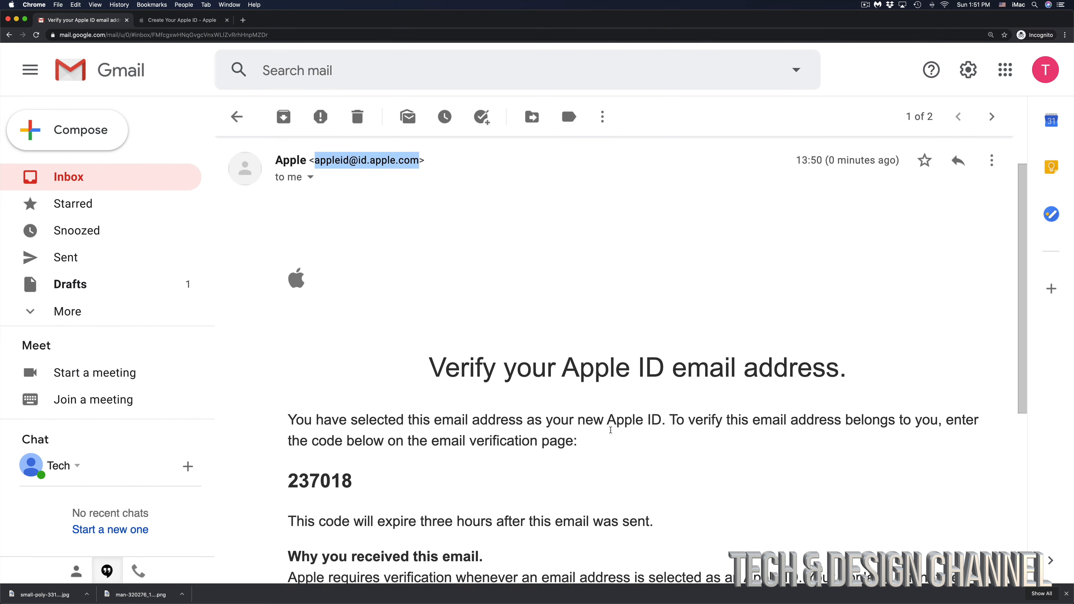
{"action": "scroll", "scroll_direction": "down", "scroll_amount": 3}
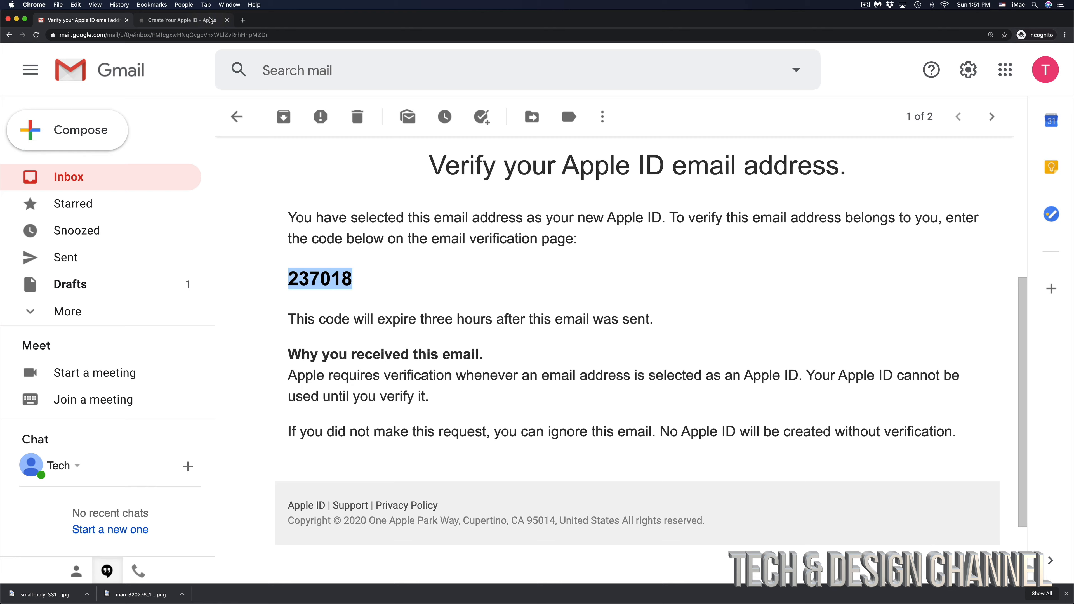
{"action": "left_click", "coordinate": [185, 20]}
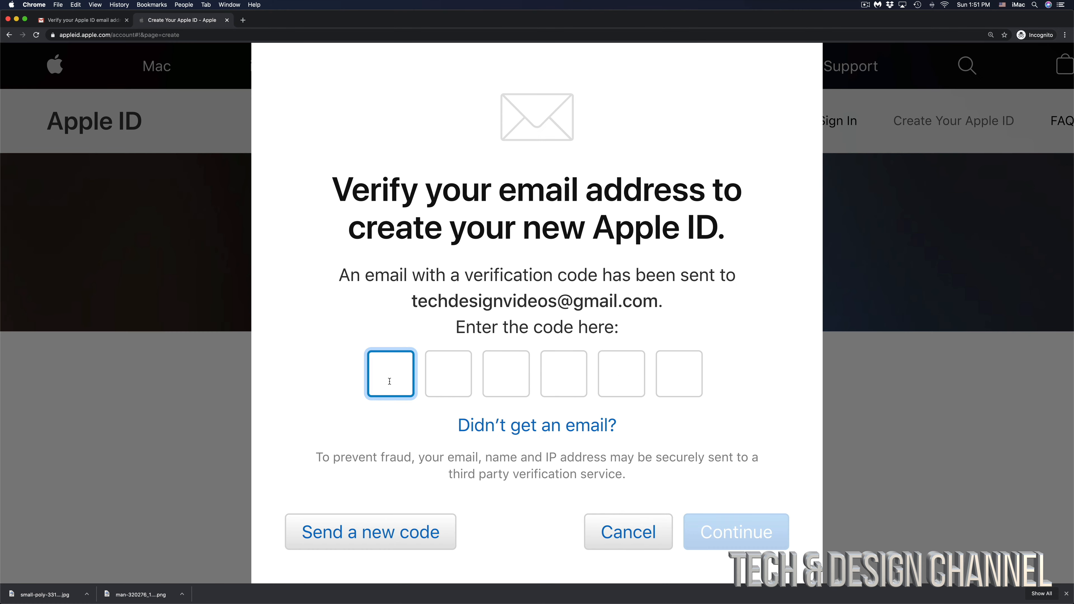
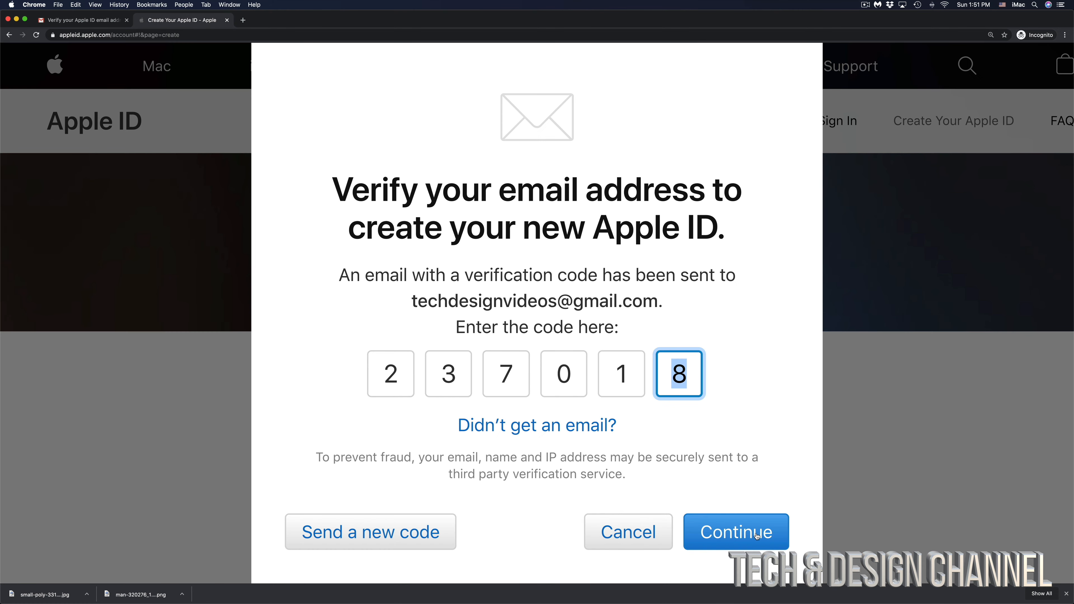
{"action": "left_click", "coordinate": [757, 536]}
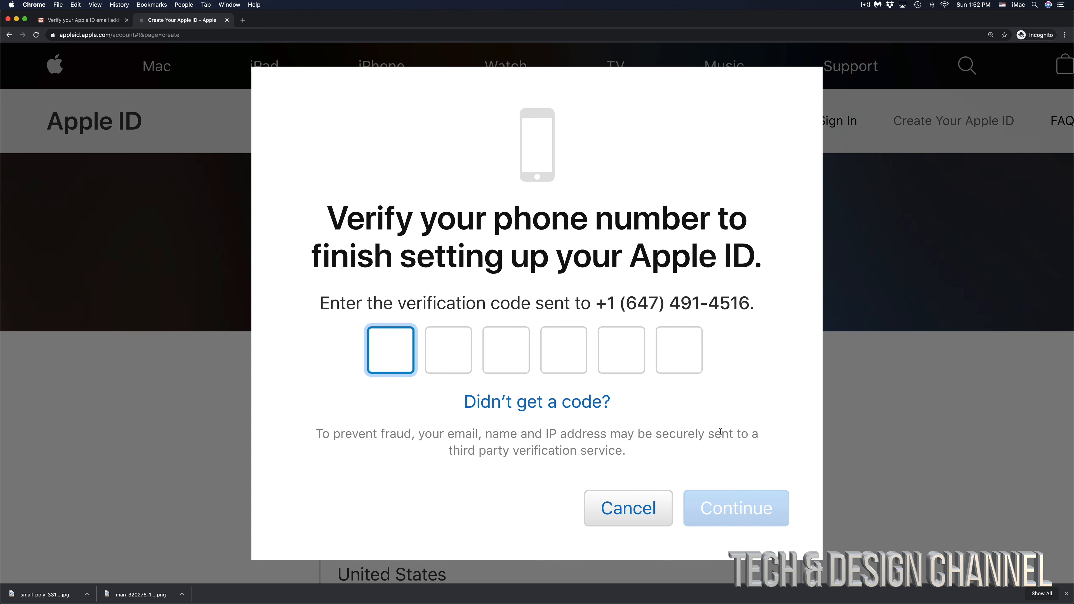
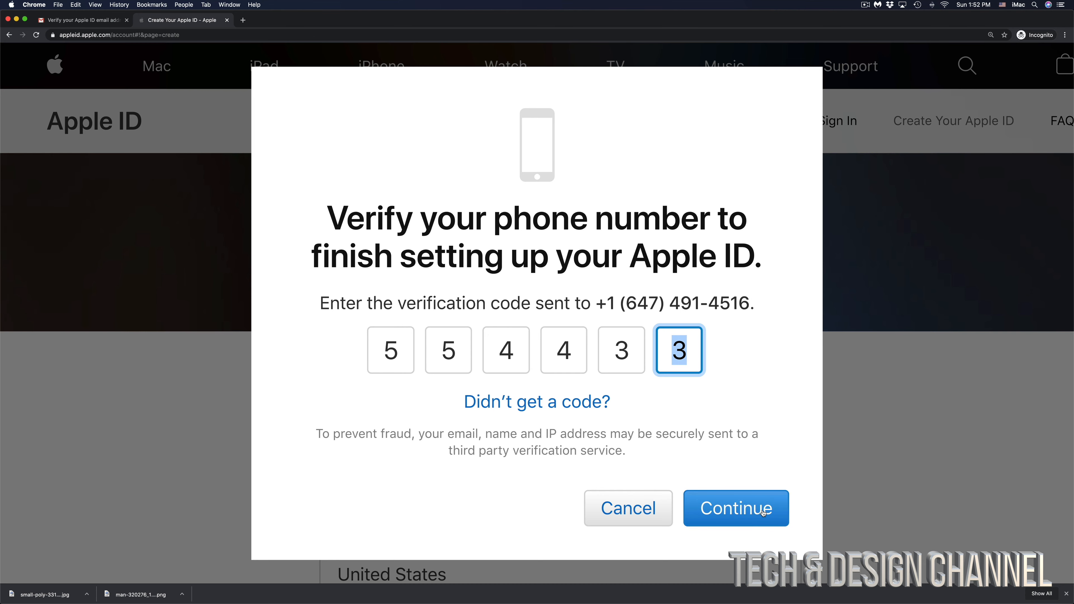
{"action": "left_click", "coordinate": [736, 508]}
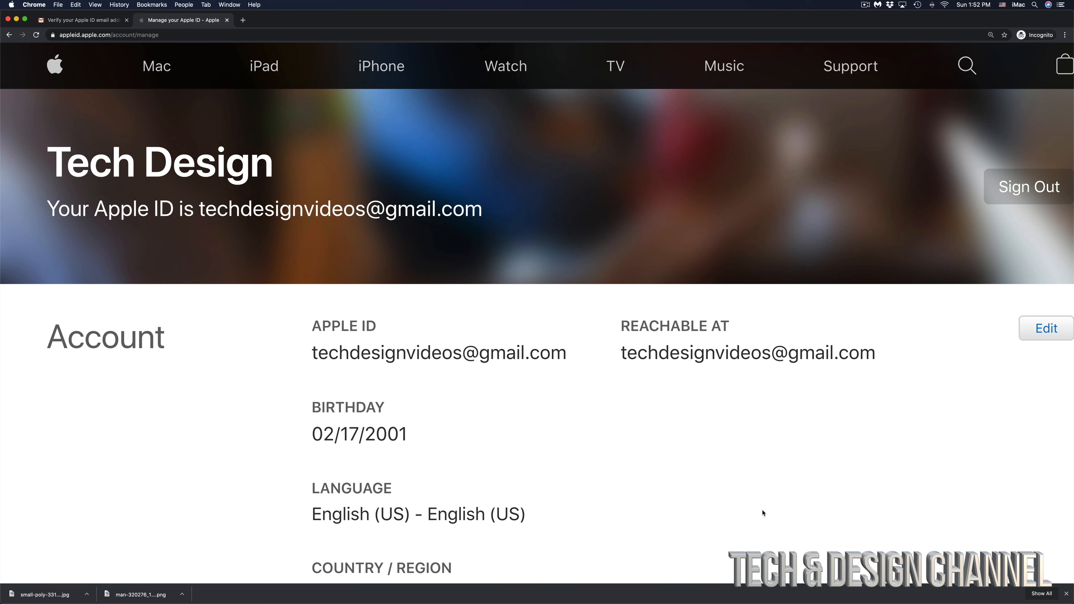
{"action": "scroll", "scroll_direction": "down", "scroll_amount": 3}
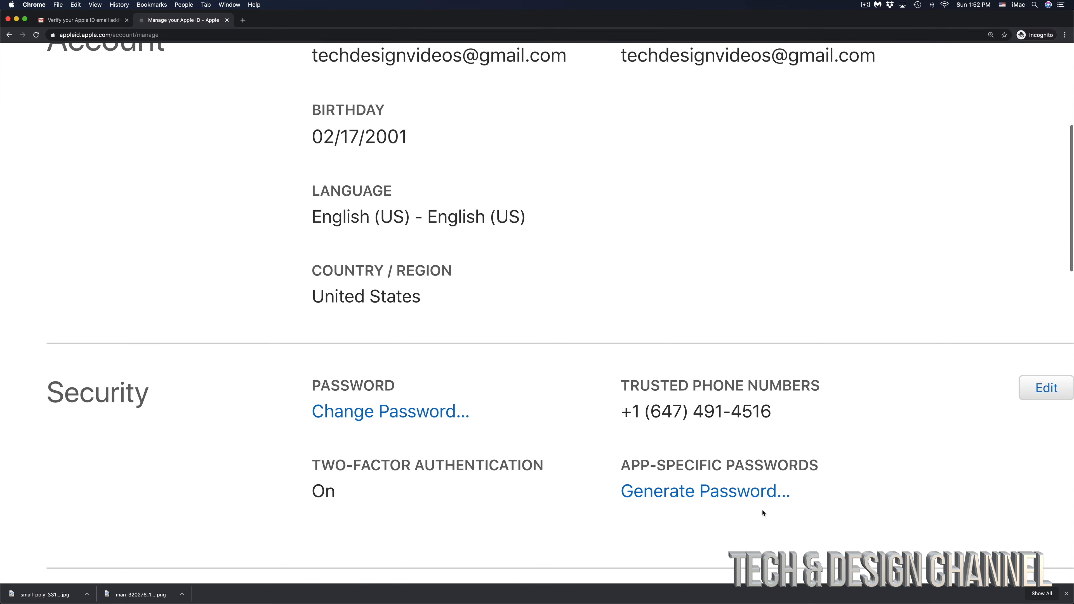
{"action": "scroll", "scroll_direction": "down", "scroll_amount": 3}
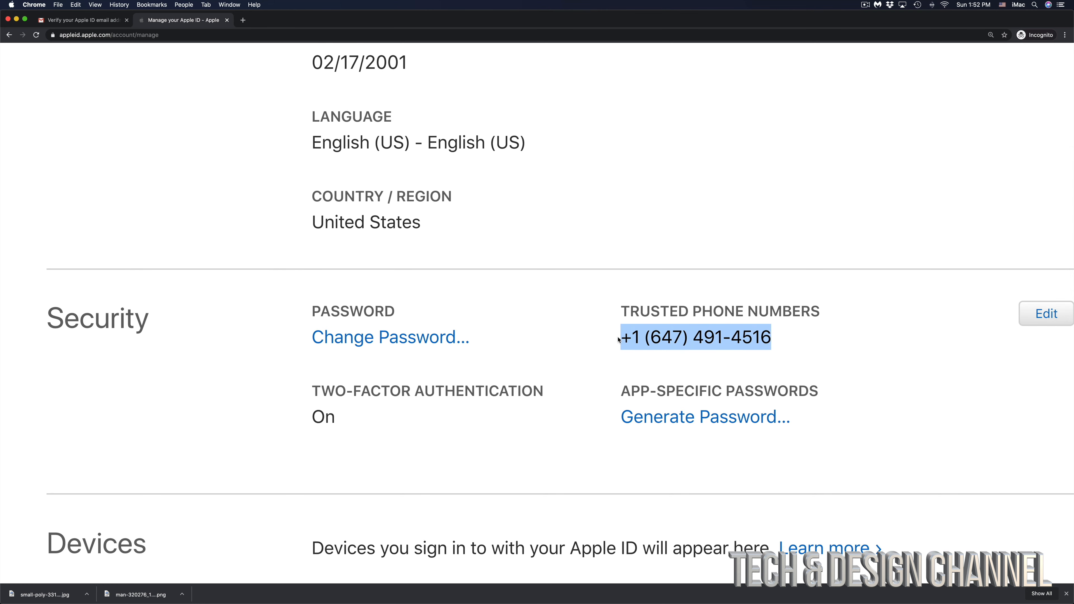
{"action": "scroll", "scroll_direction": "down", "scroll_amount": 3}
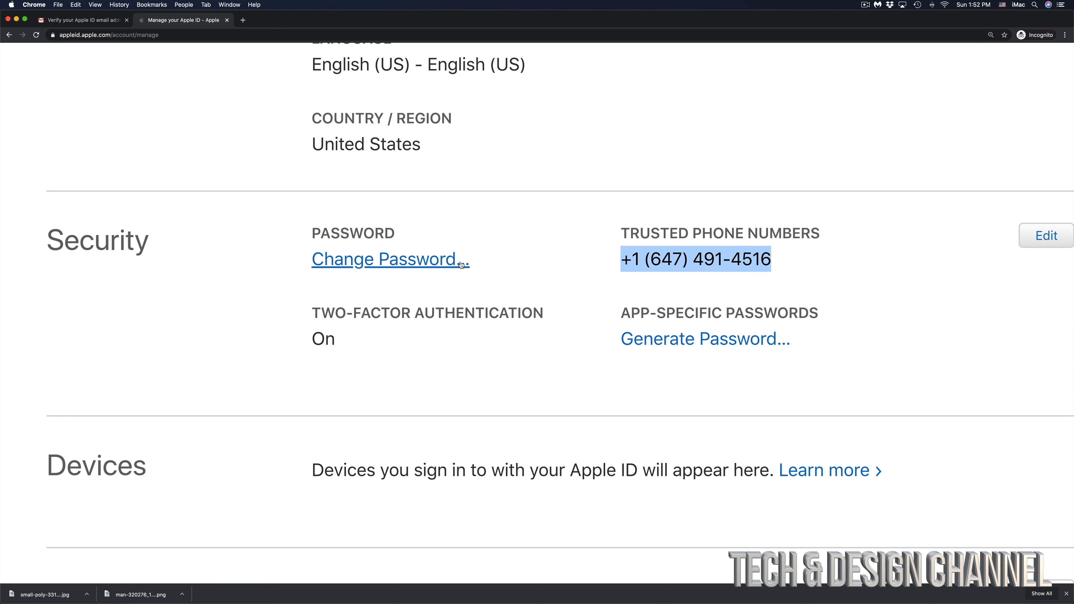
{"action": "scroll", "scroll_direction": "down", "scroll_amount": 3}
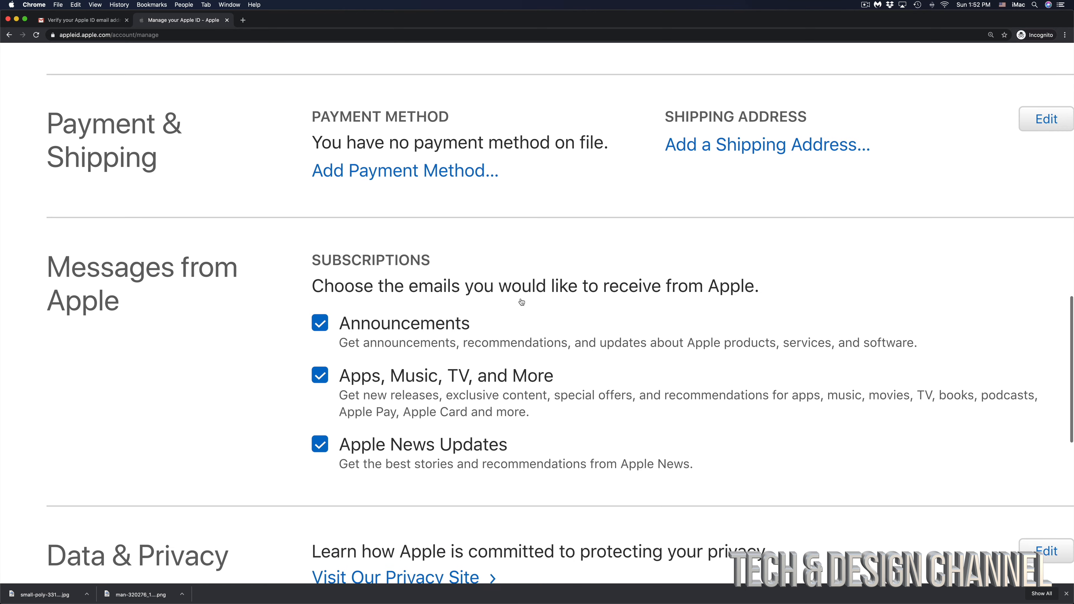
{"action": "scroll", "scroll_direction": "down", "scroll_amount": 3}
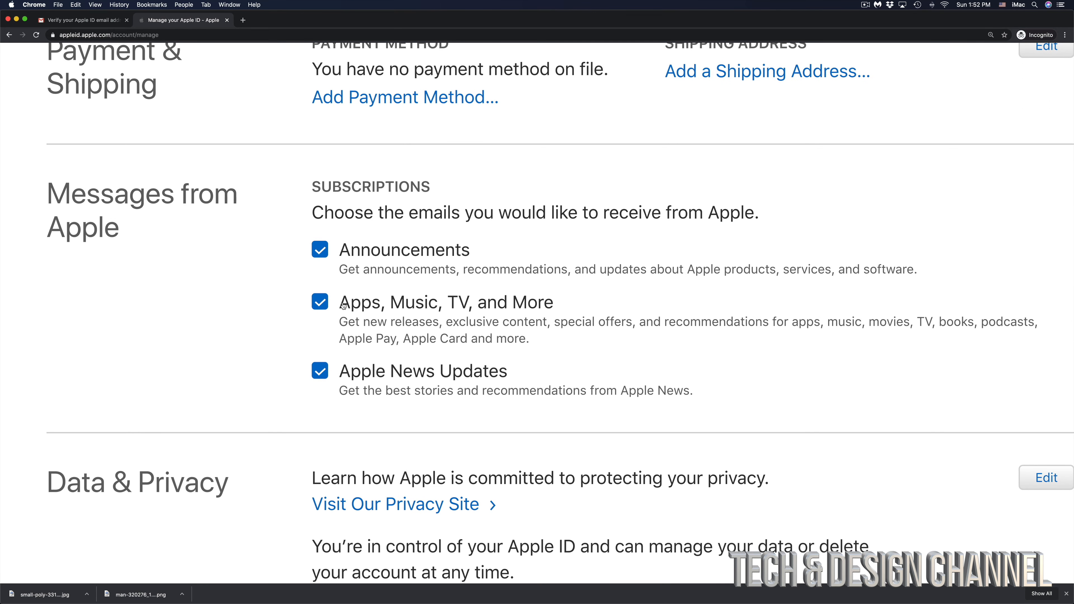
{"action": "mouse_move", "coordinate": [324, 234]}
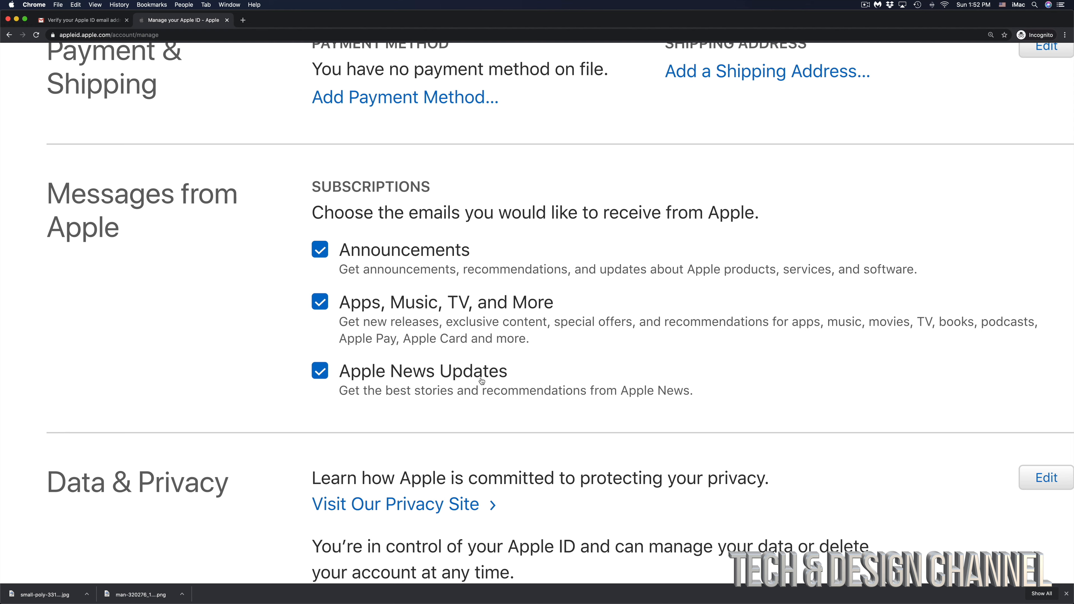
{"action": "scroll", "scroll_direction": "down", "scroll_amount": 3}
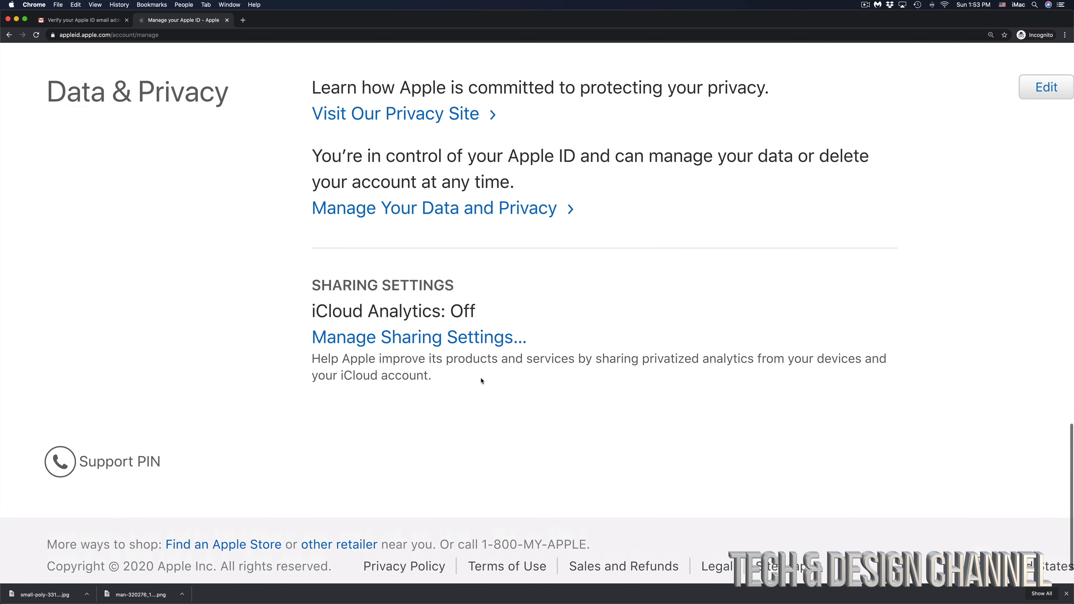
{"action": "scroll", "scroll_direction": "up", "scroll_amount": 3}
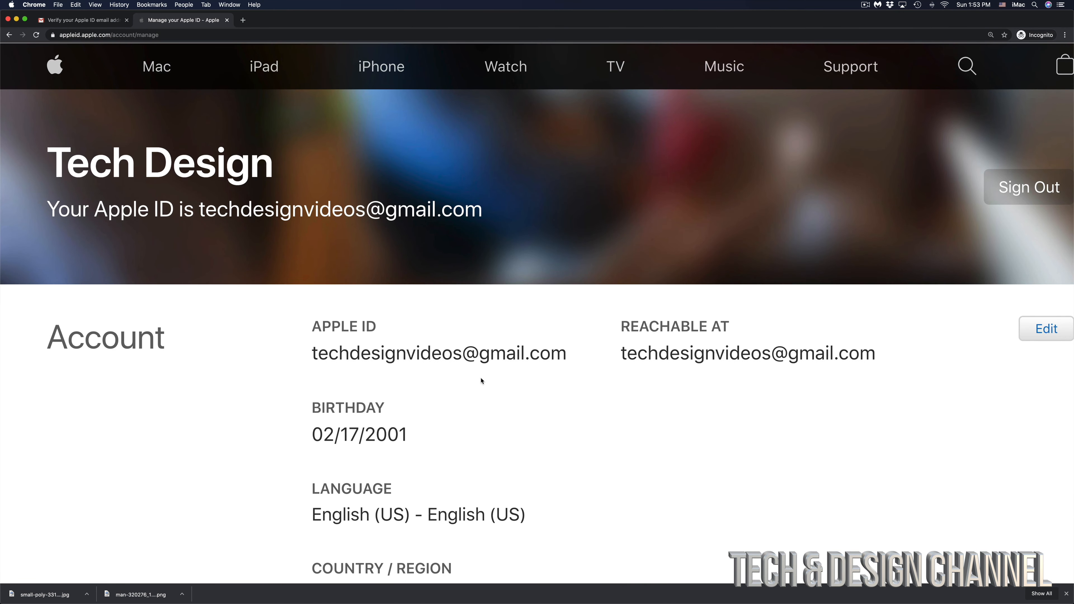